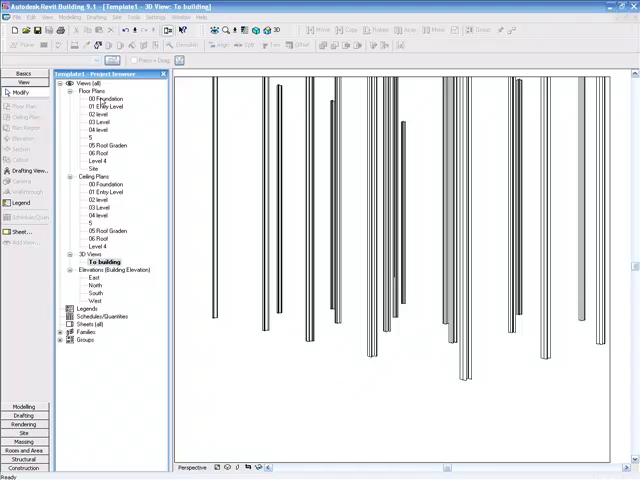
Step: Open the 01 Entry Level floor plan from the Floor Plans group in the Project Browser
left_click(91, 90)
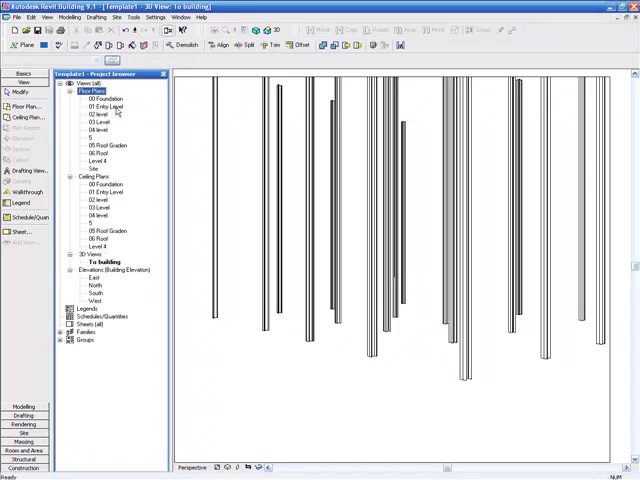
double_click(103, 107)
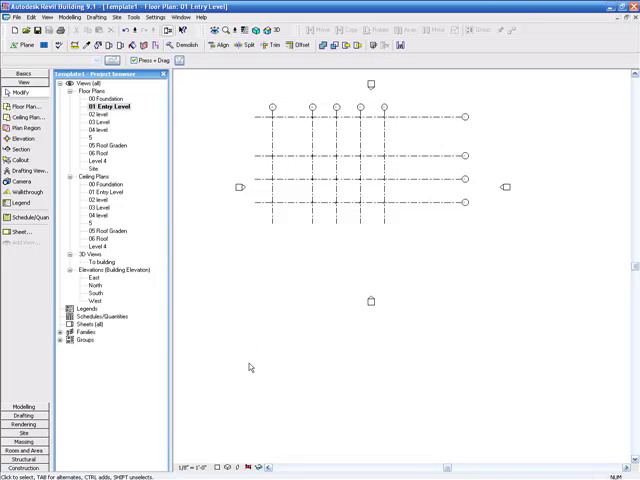
mouse_move(249, 359)
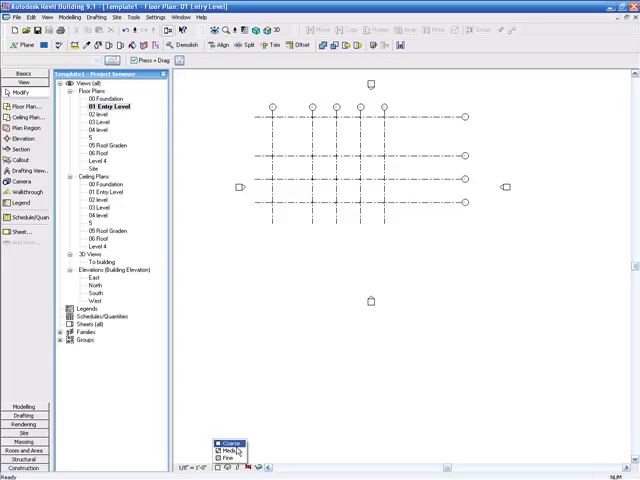
left_click(231, 450)
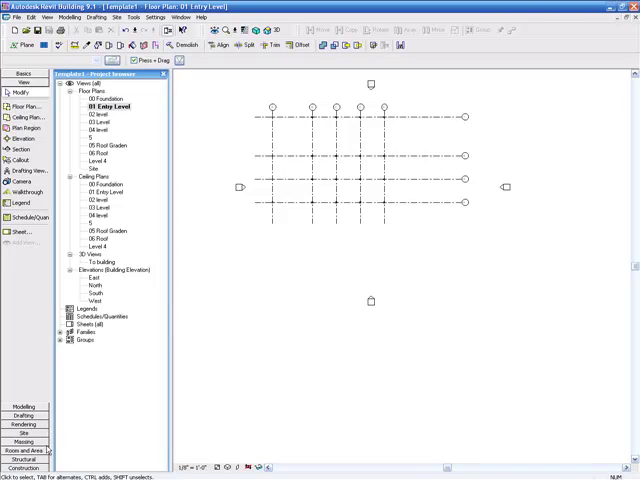
Step: Start the structural Beam tool from the Structural tools
left_click(22, 143)
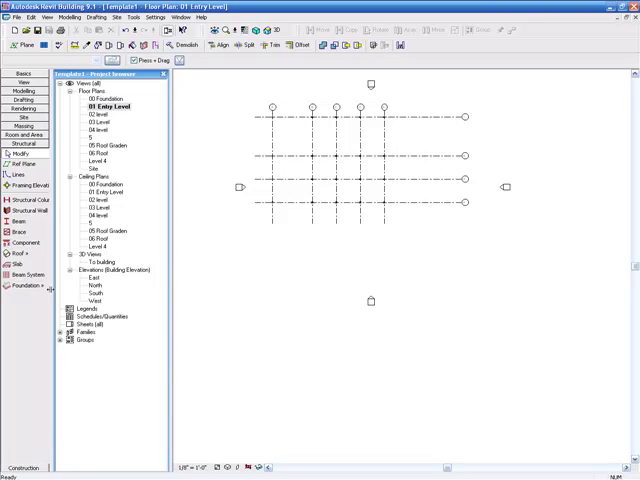
left_click(18, 222)
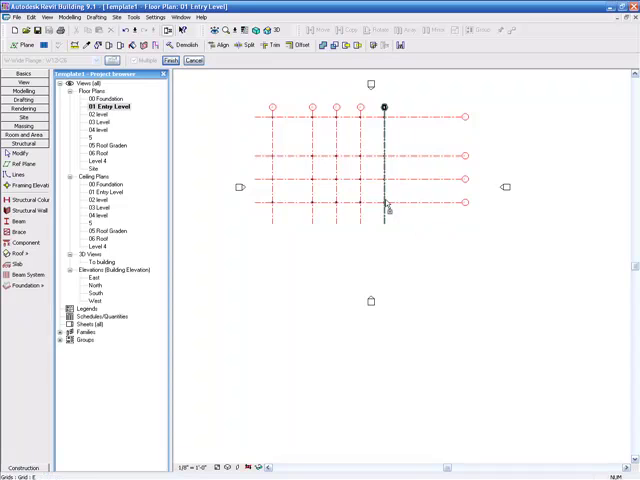
mouse_move(388, 205)
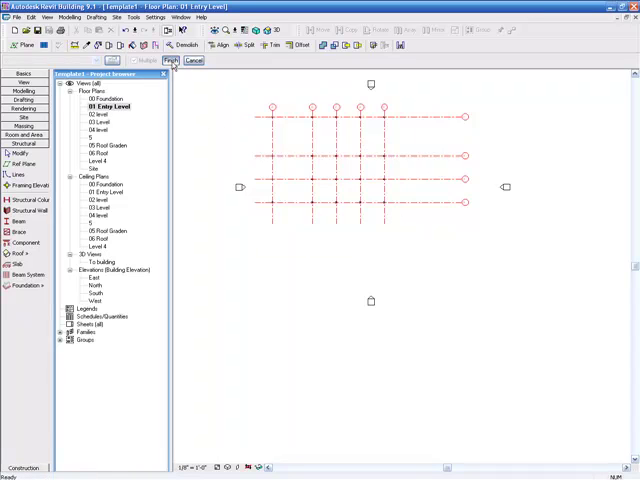
Step: Finish beam placement so wide-flange beams follow every selected grid line
left_click(169, 60)
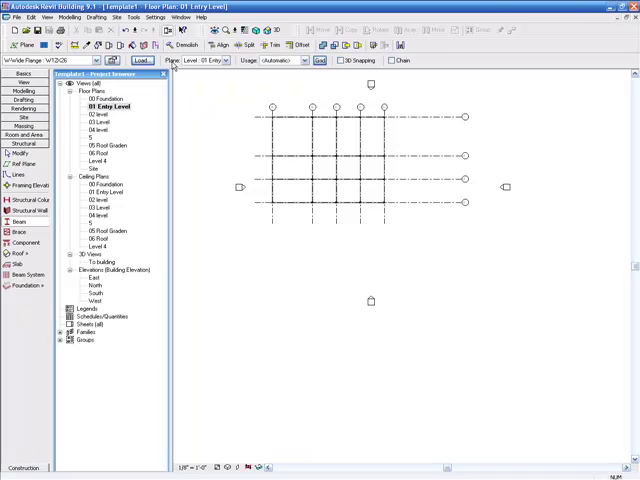
mouse_move(163, 108)
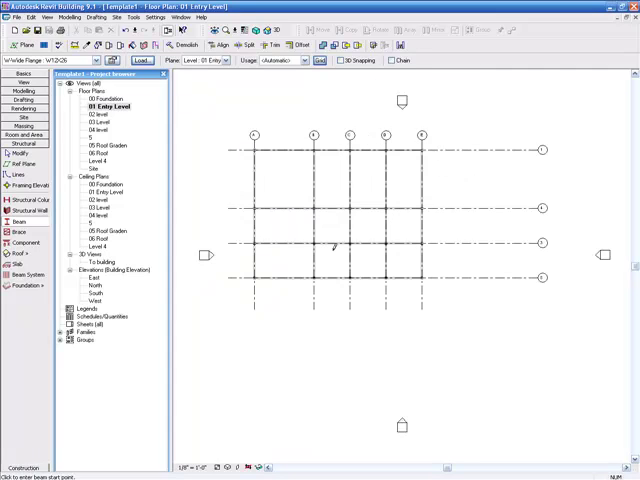
mouse_move(268, 192)
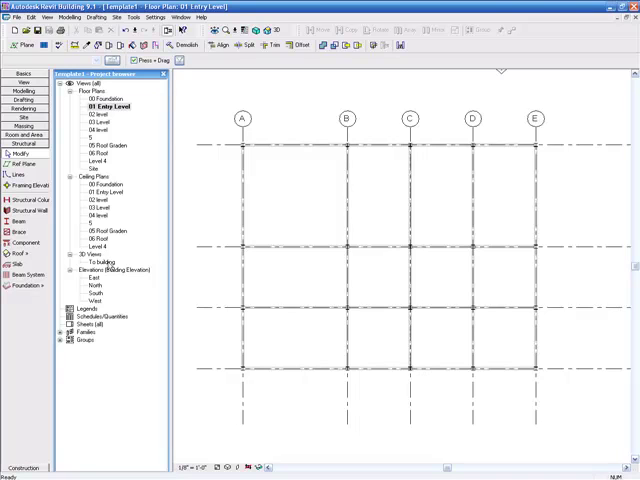
Step: Open the To building 3D view and drag its crop region's bottom edge downward
double_click(102, 262)
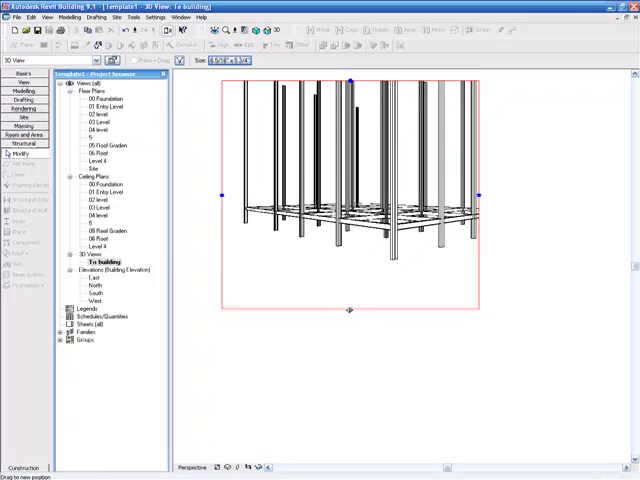
left_click_drag(480, 194, 490, 252)
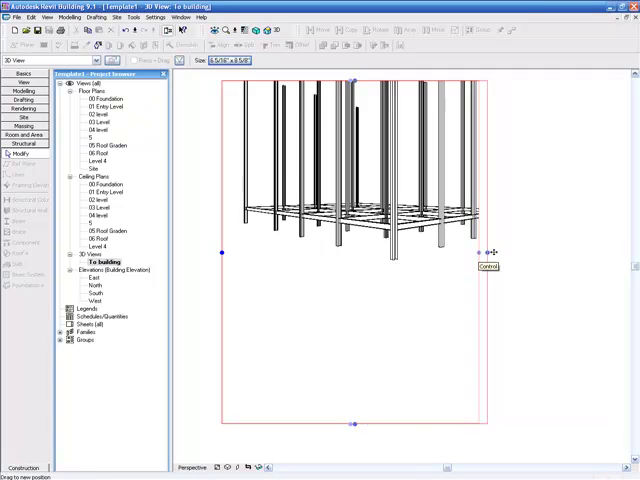